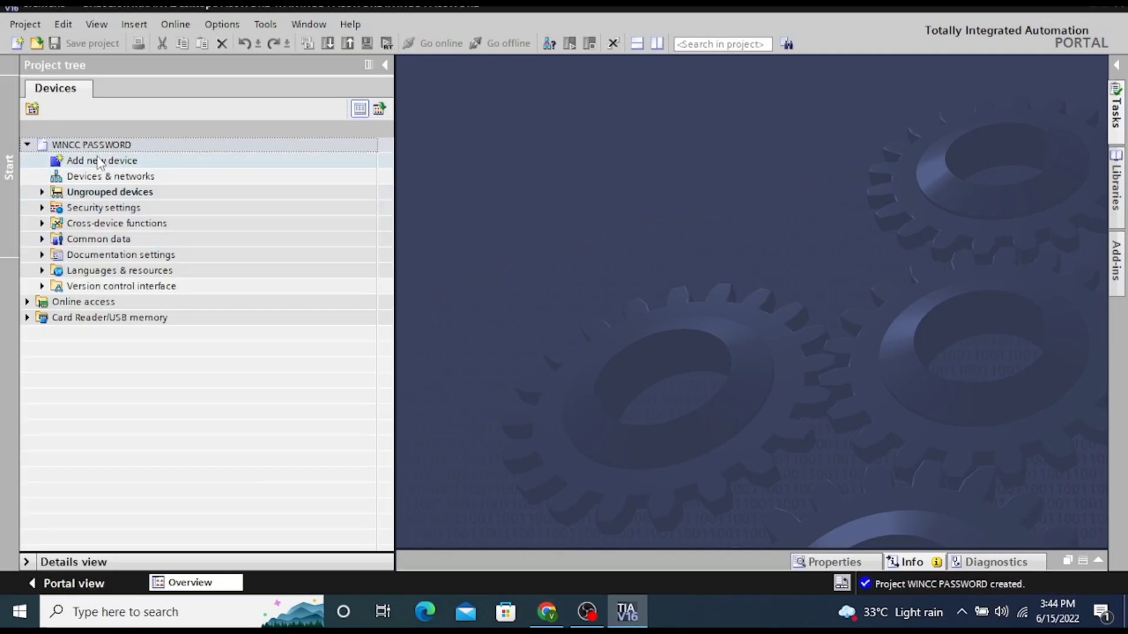
Add a PC station with a WinCC RT Advanced HMI application to the project
click(101, 160)
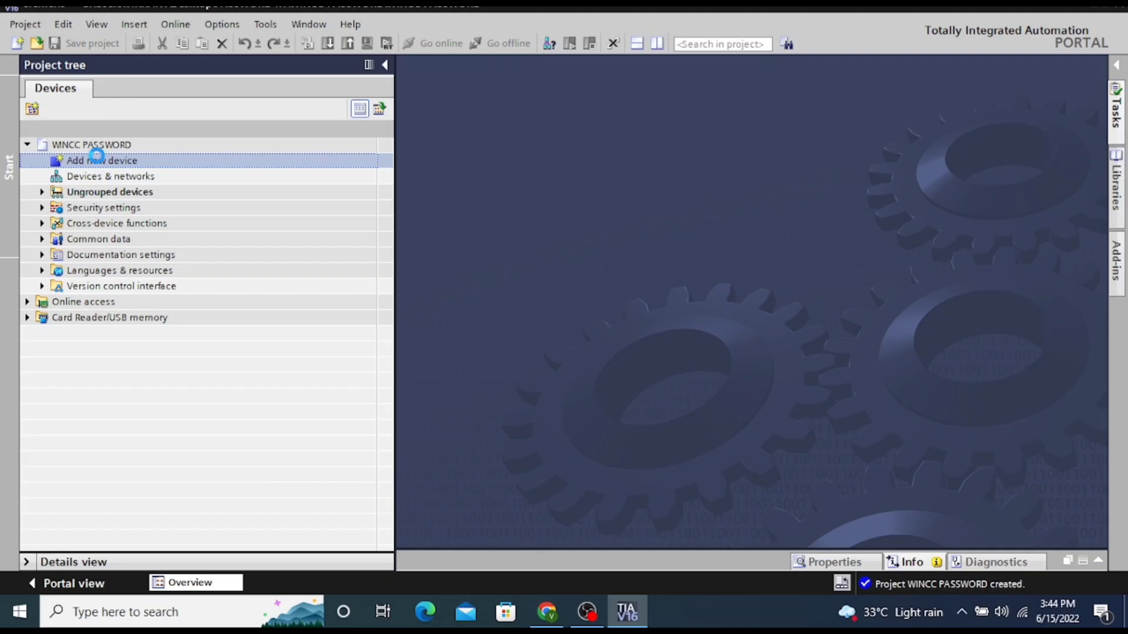
double_click(101, 161)
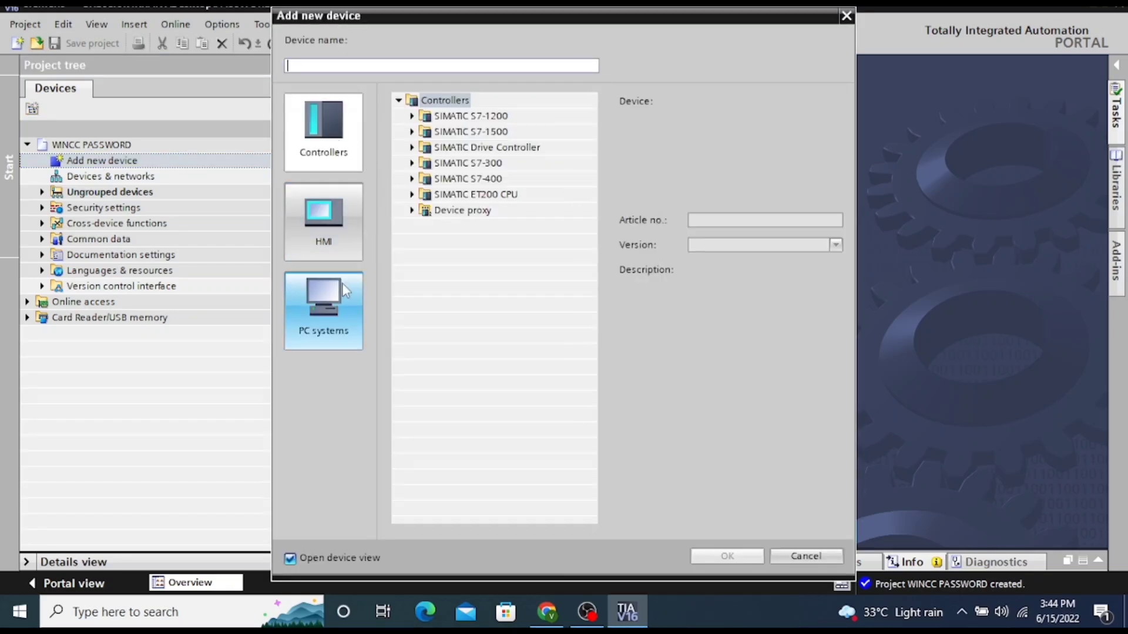
click(323, 310)
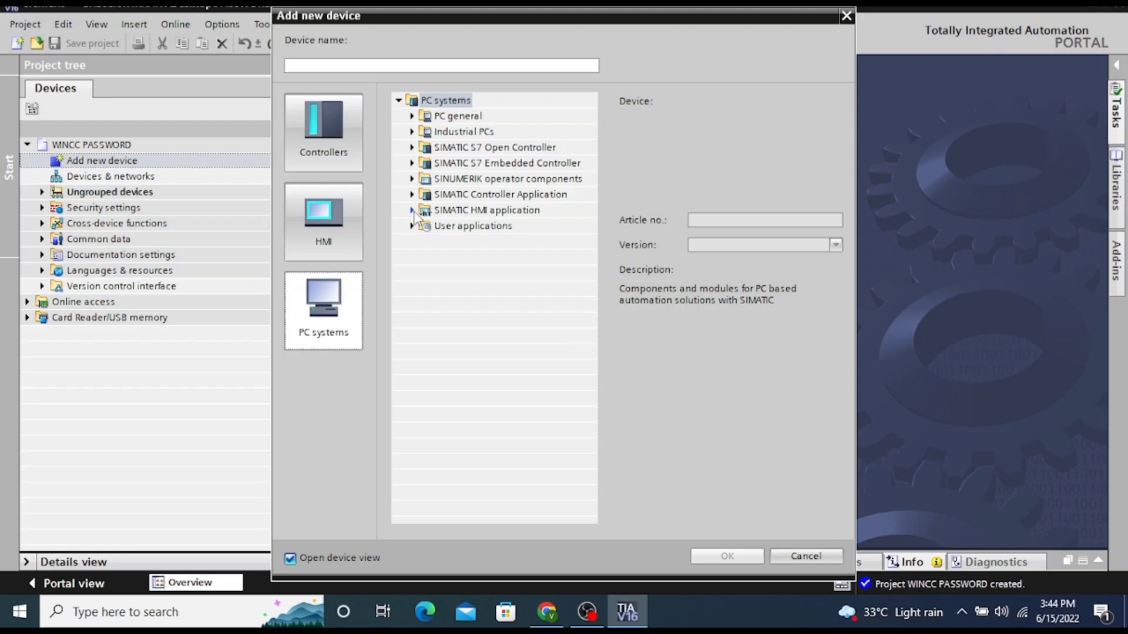
click(412, 211)
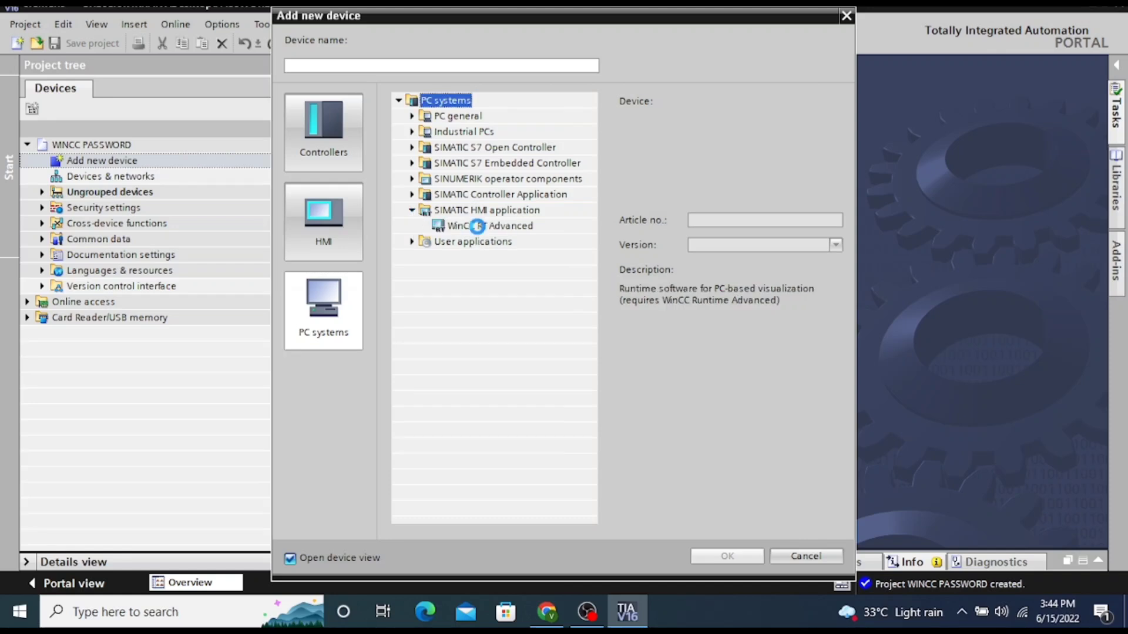
click(490, 226)
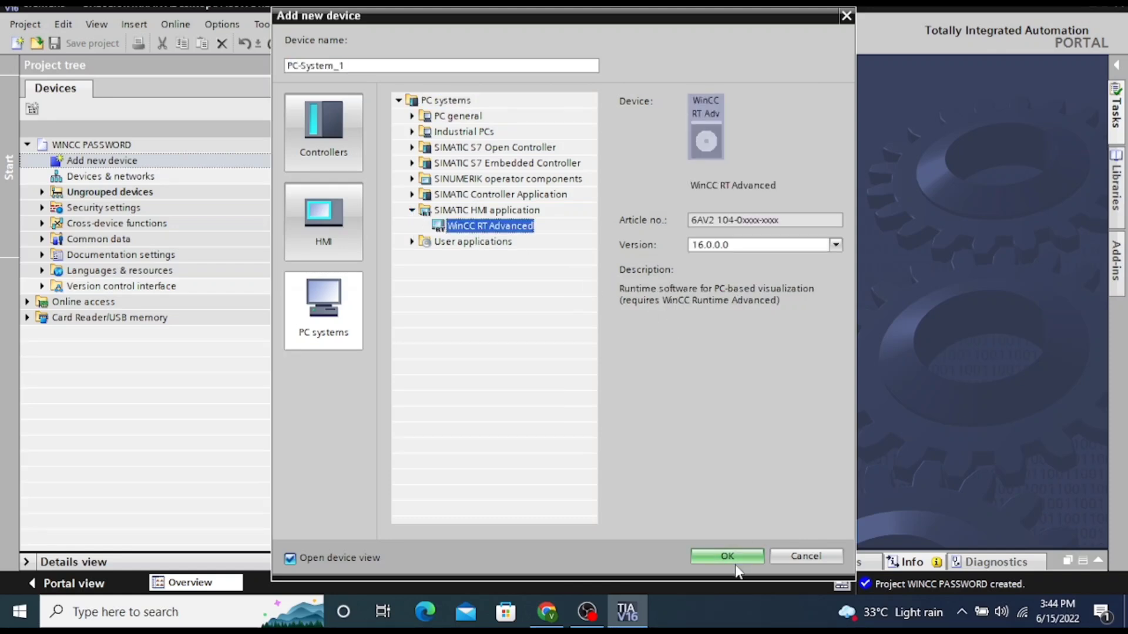
click(726, 556)
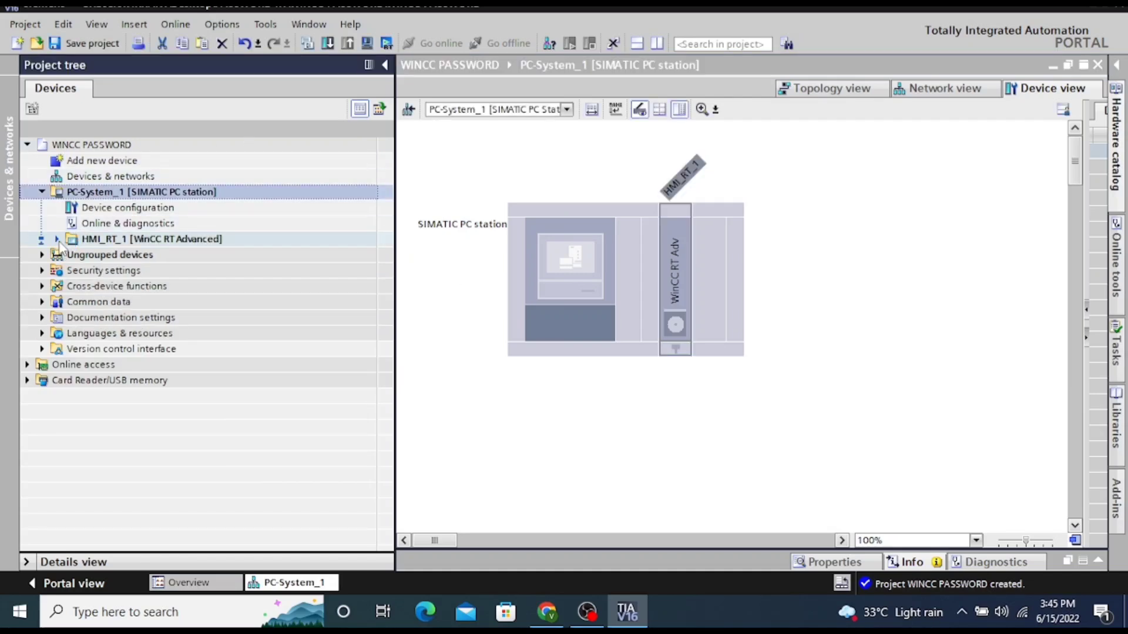
Add a new screen, Screen_1, under HMI_RT_1 > Screens and open it
click(56, 240)
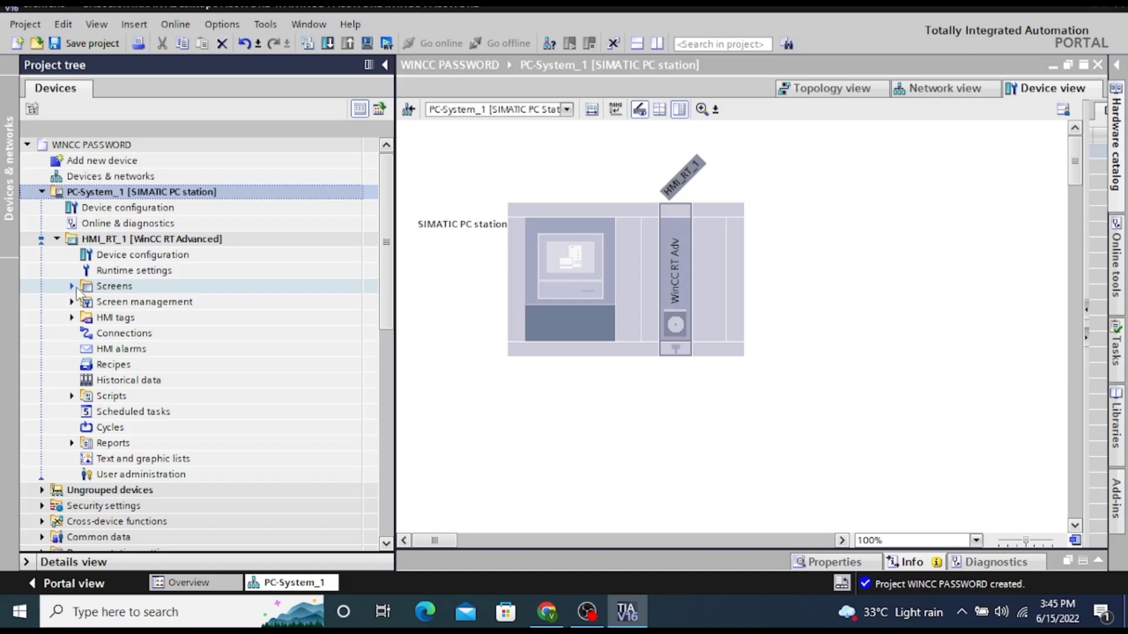
click(71, 286)
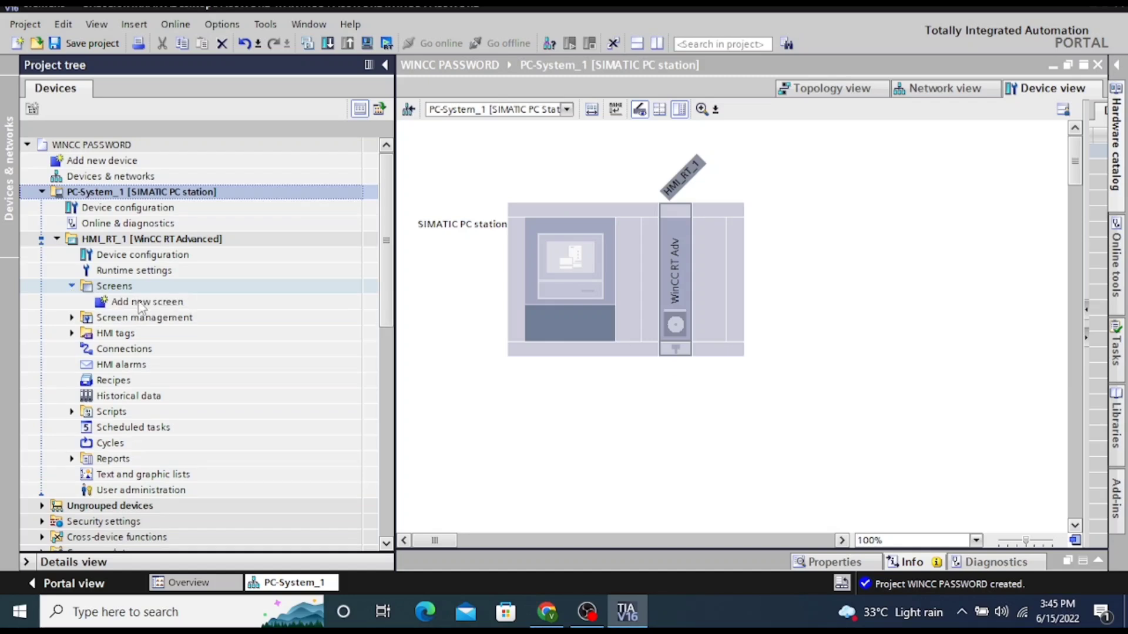
click(146, 301)
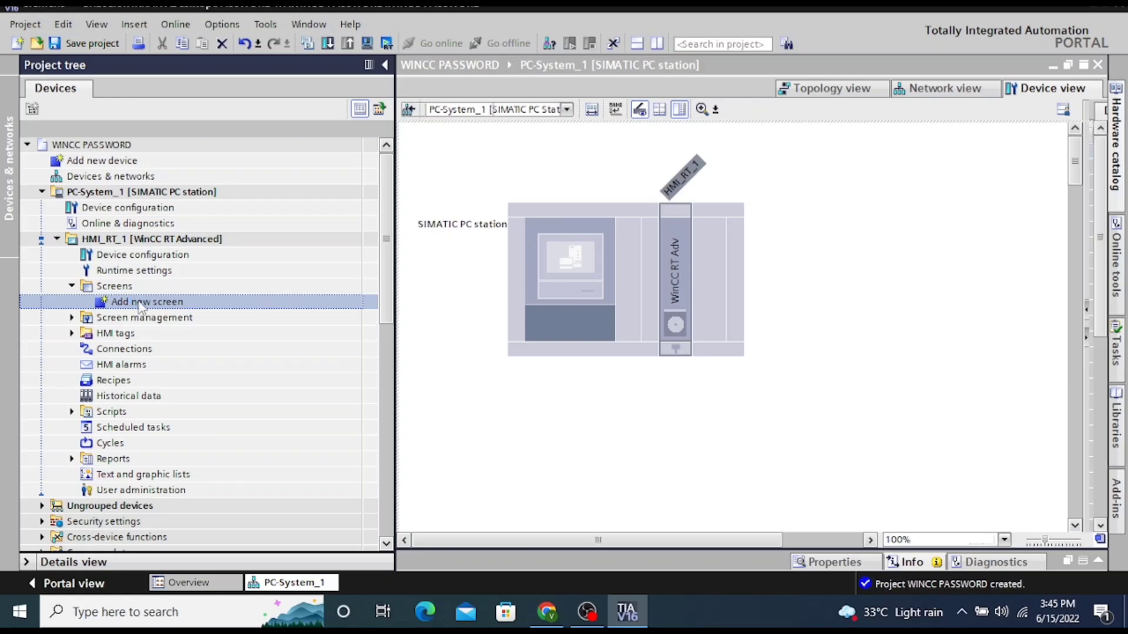
double_click(147, 301)
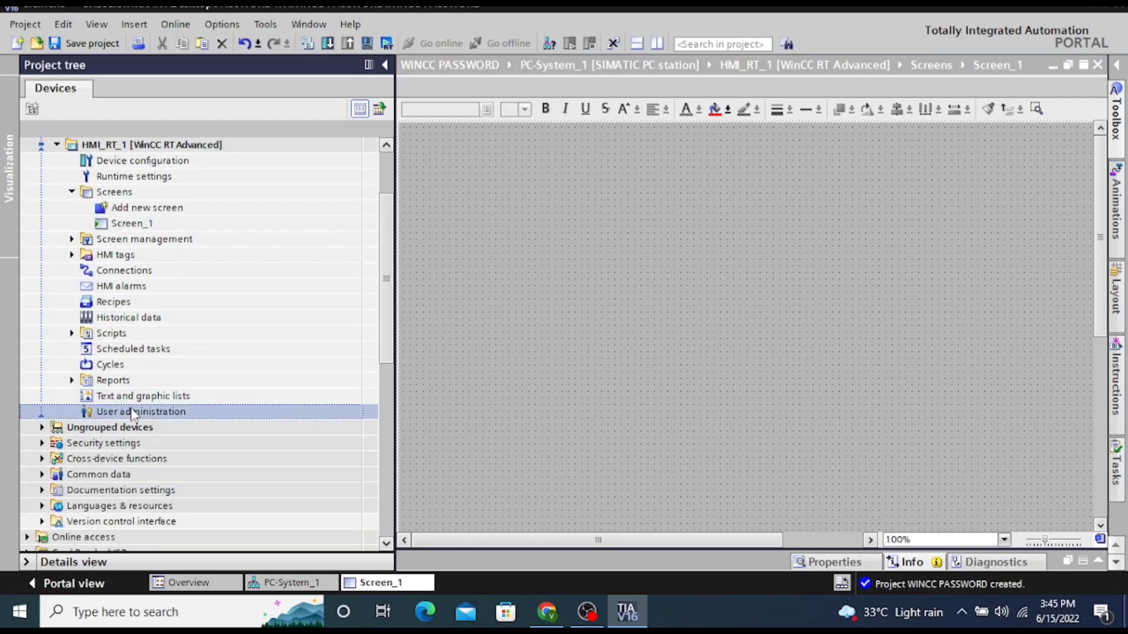
In user administration, create User_1 in the Users group with a password
double_click(140, 411)
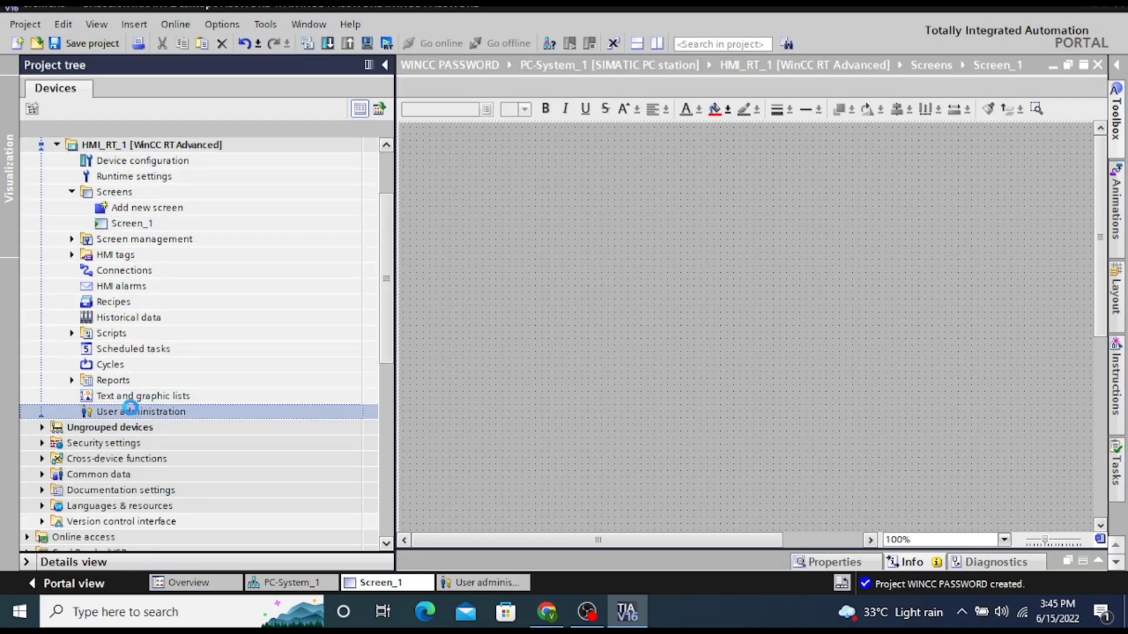
double_click(141, 411)
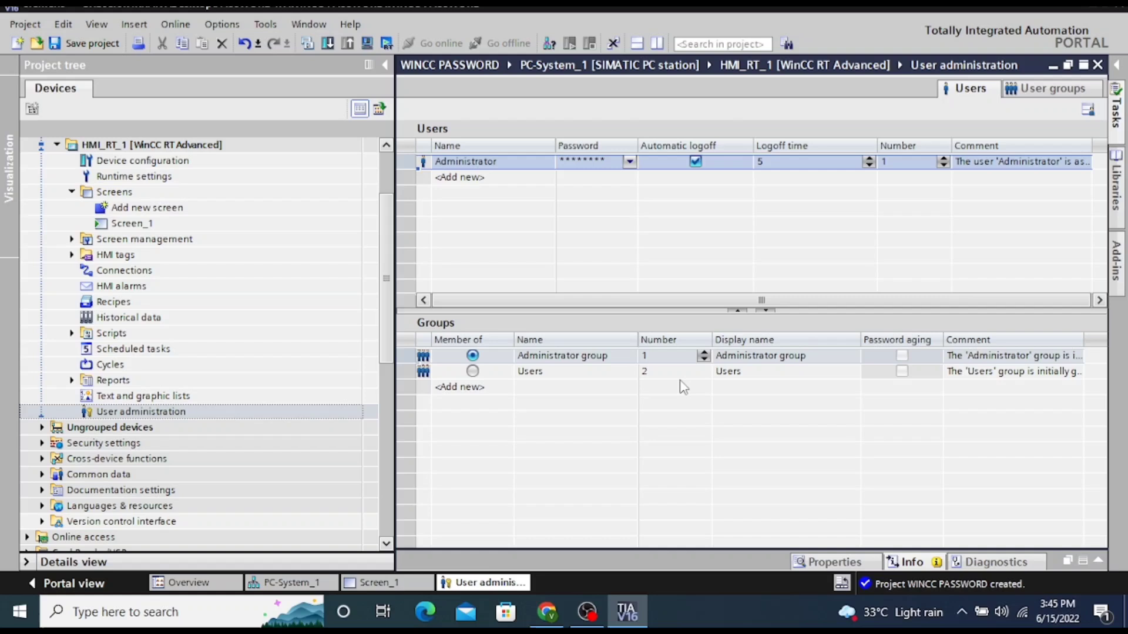
mouse_move(545, 271)
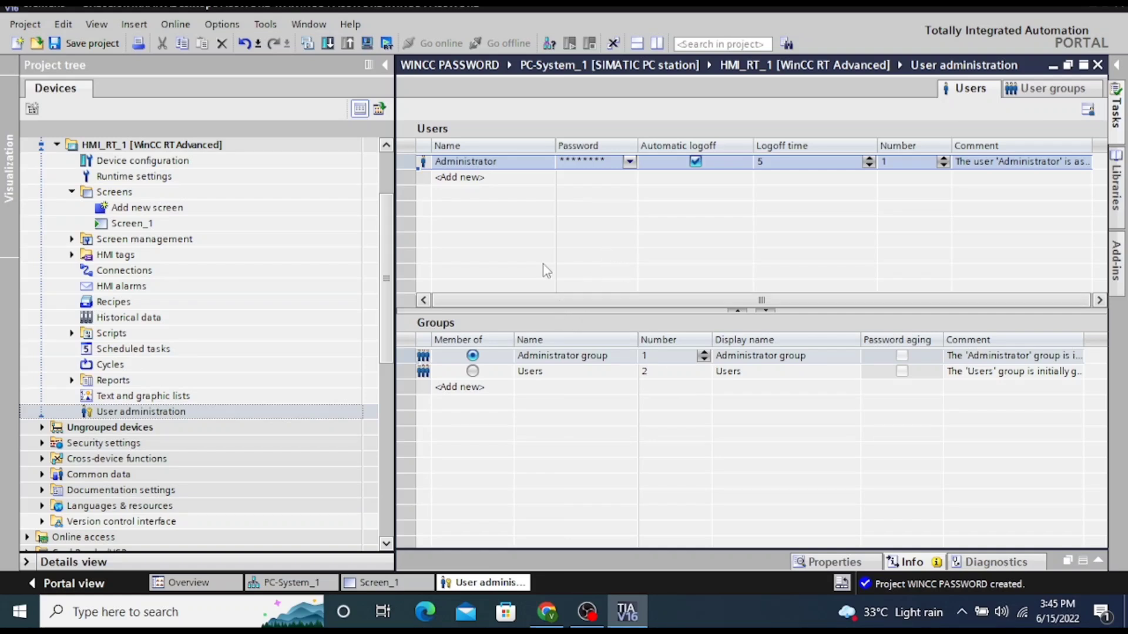
click(459, 177)
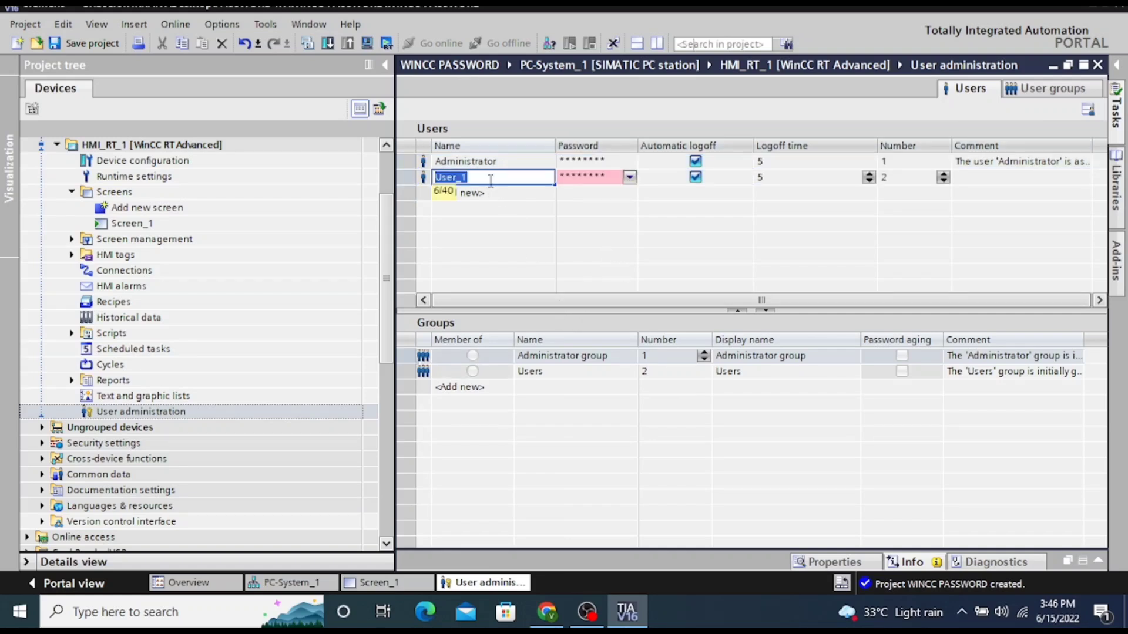
click(473, 372)
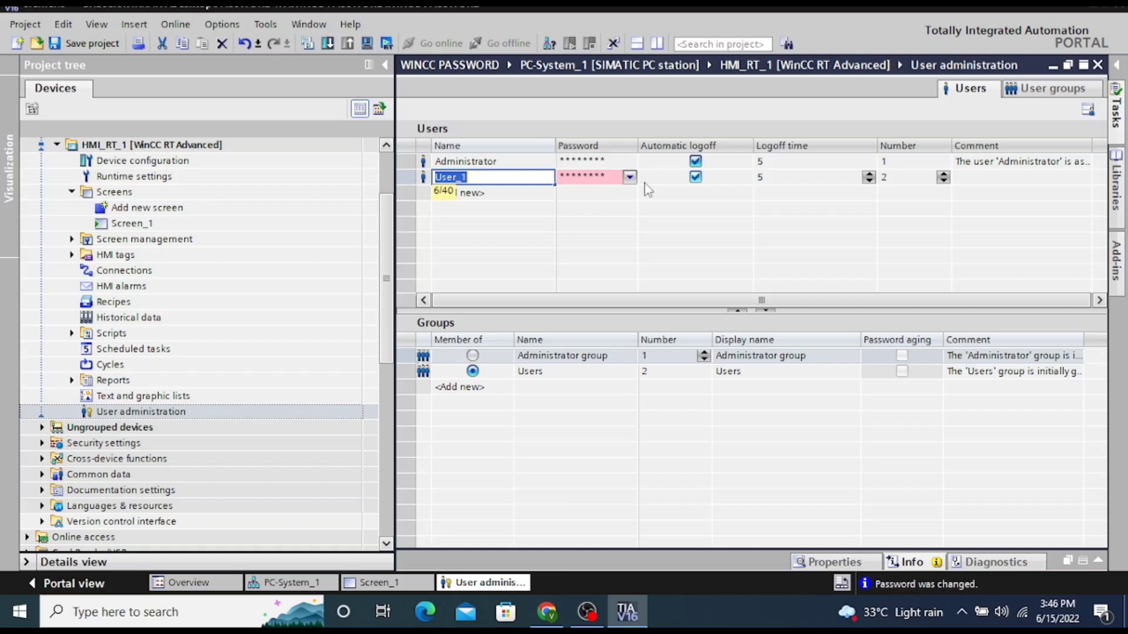
click(628, 177)
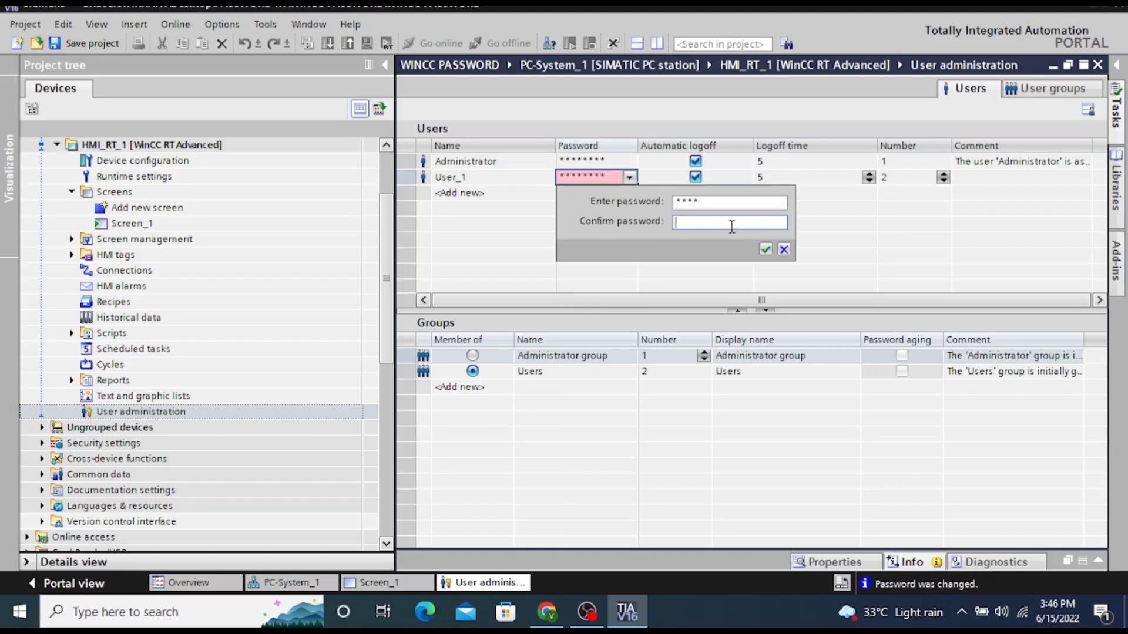
text(****)
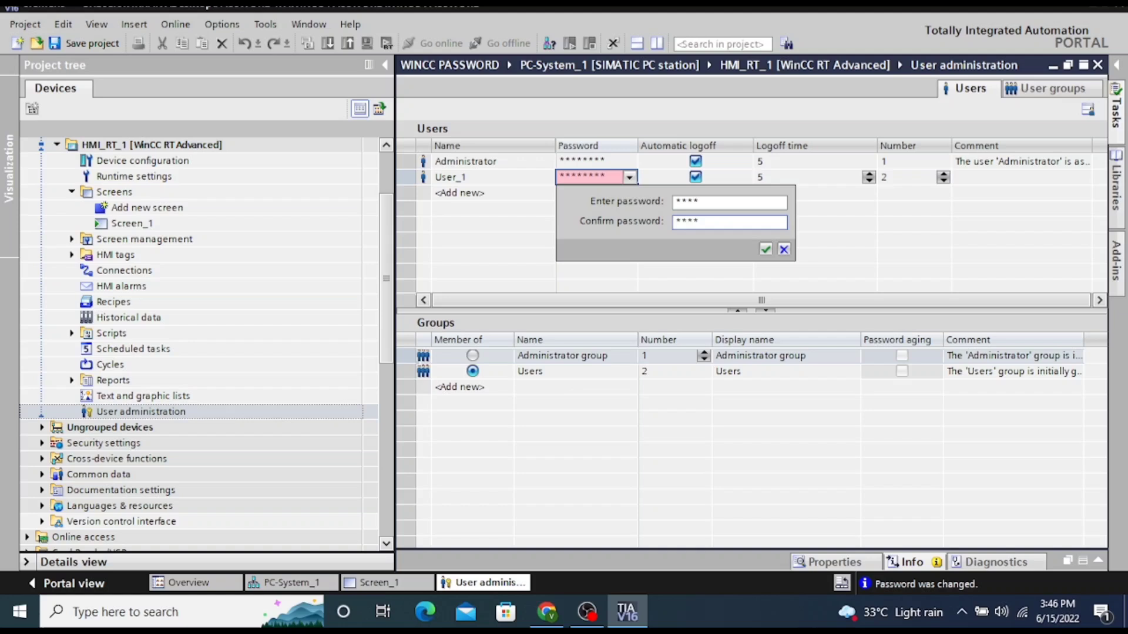
click(765, 250)
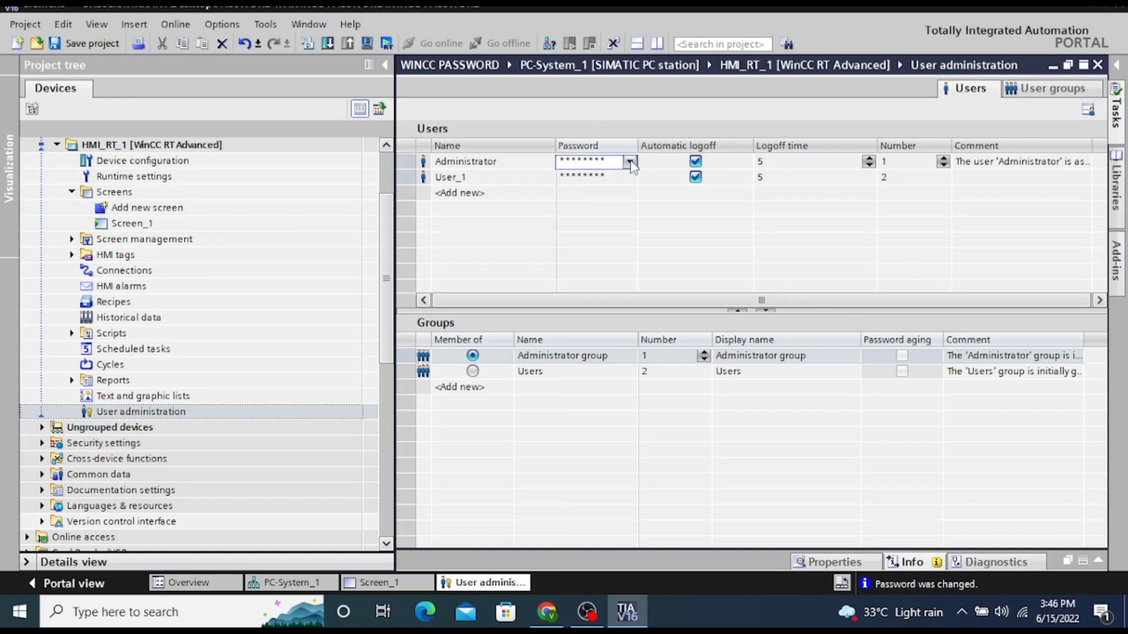
Enter and confirm a new four-character password for the Administrator user
click(629, 161)
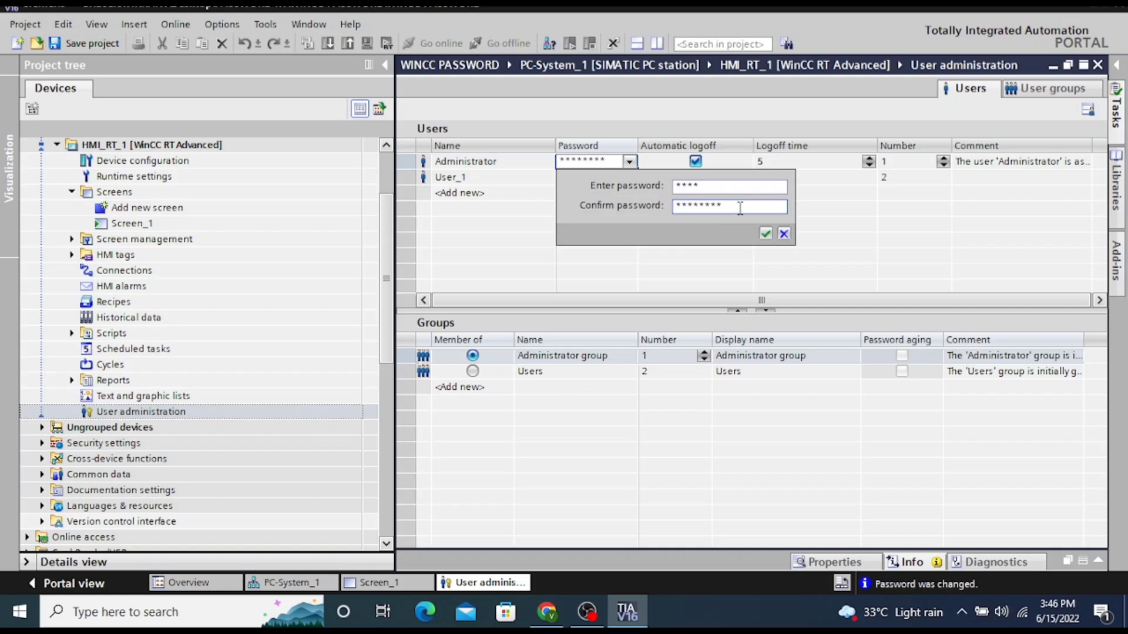
click(729, 205)
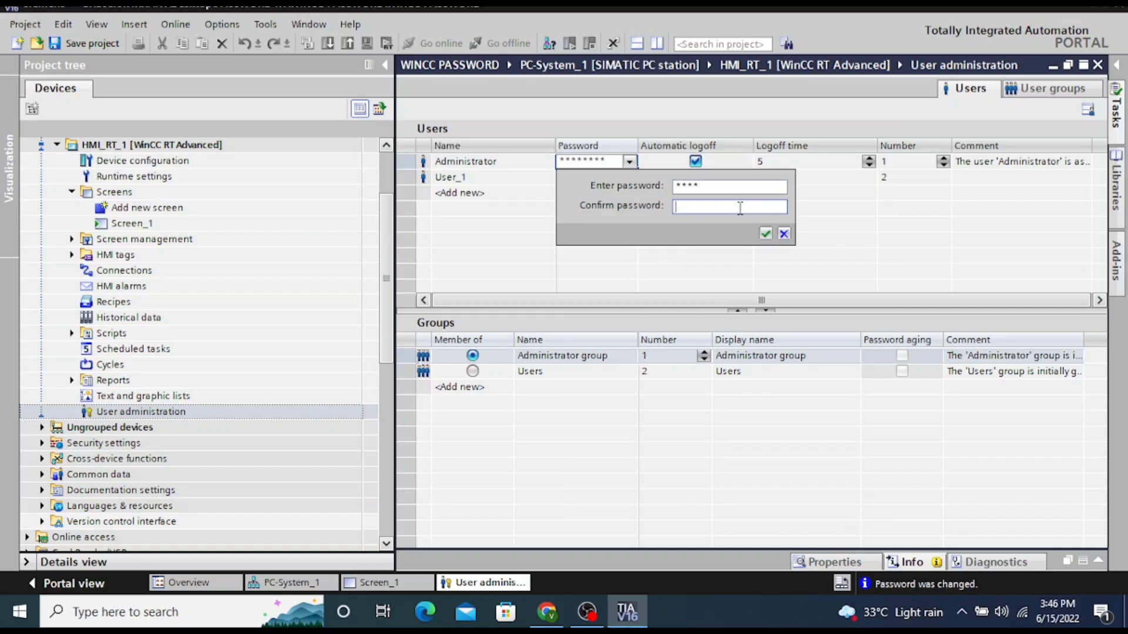
text(****)
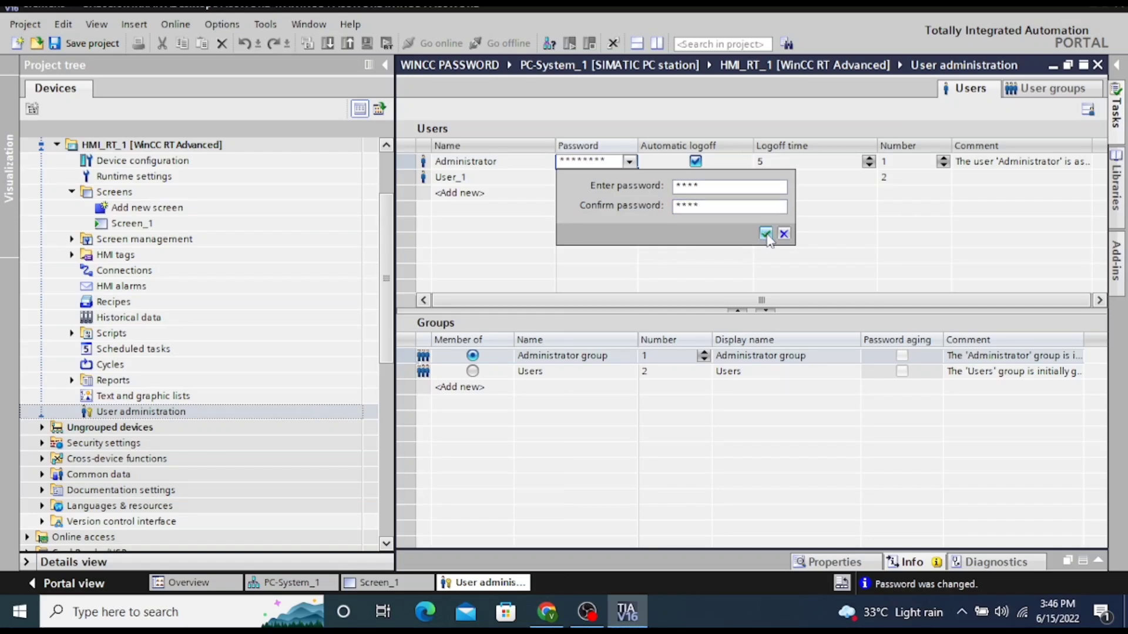
click(765, 234)
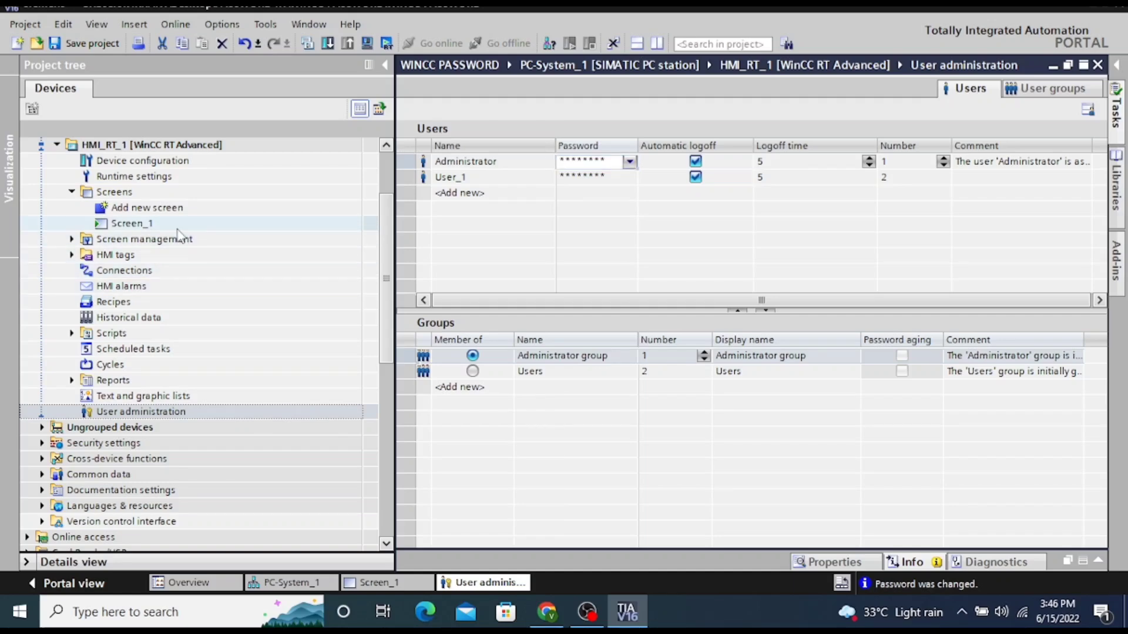
Open Screen_1 and bring up the Toolbox to add a User view control
double_click(131, 224)
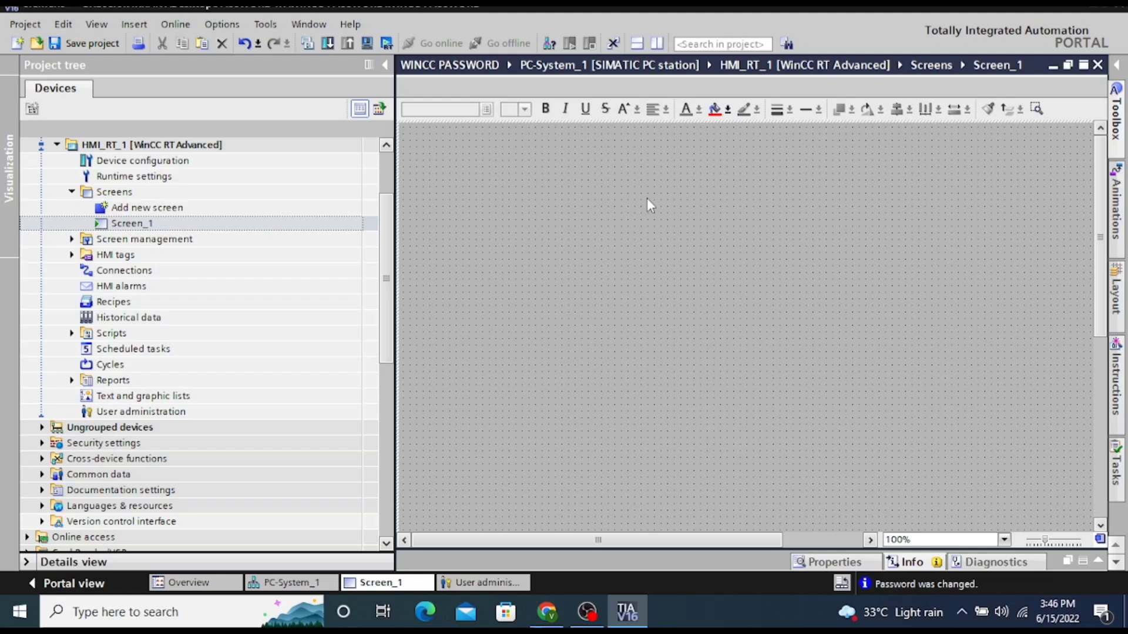
mouse_move(696, 151)
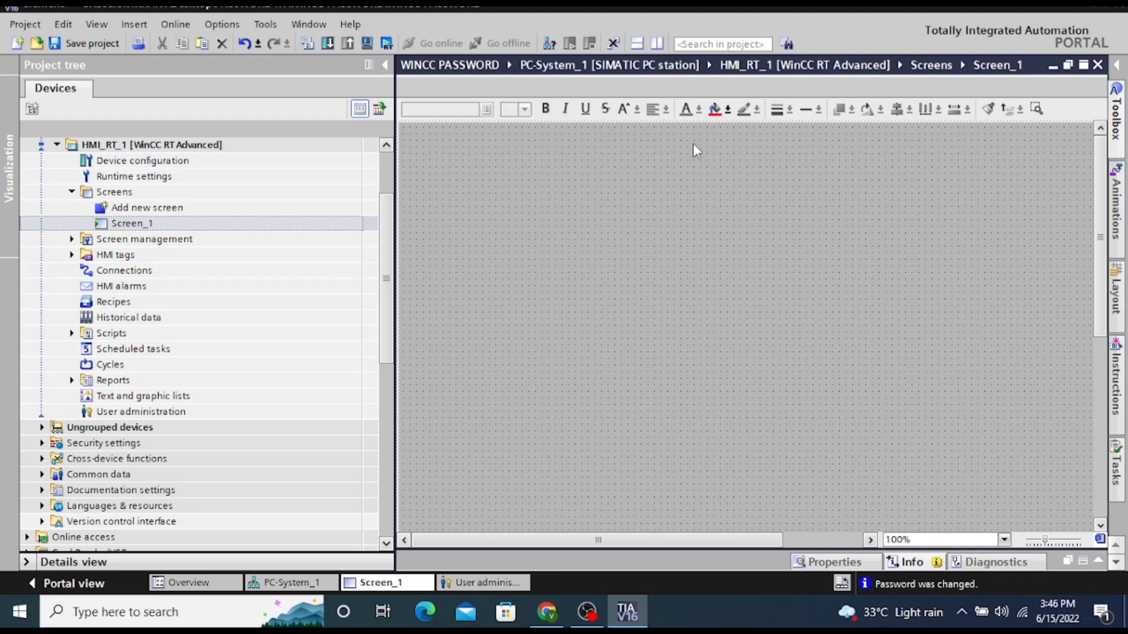
mouse_move(462, 154)
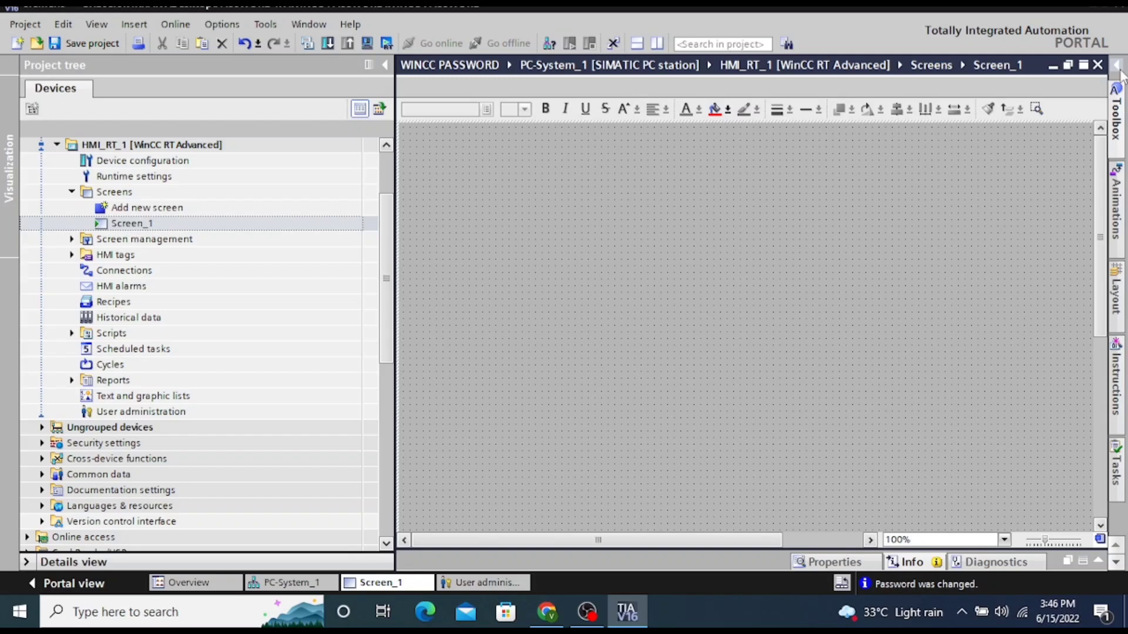
click(1117, 65)
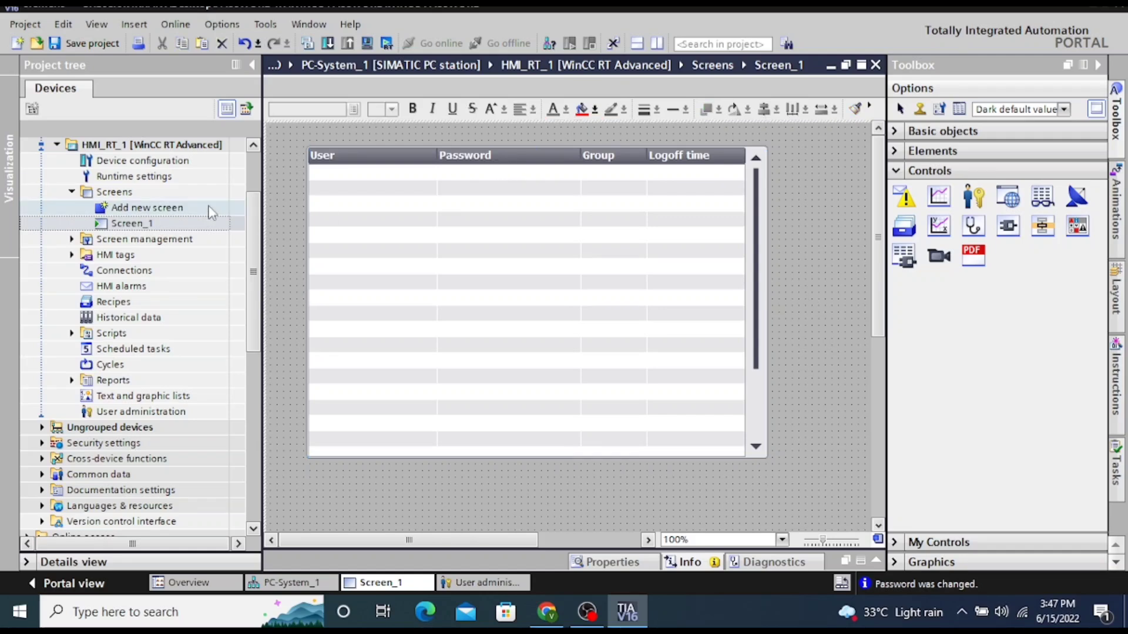
Compile HMI_RT_1 error-free, start the runtime simulation, and return to user administration
click(131, 224)
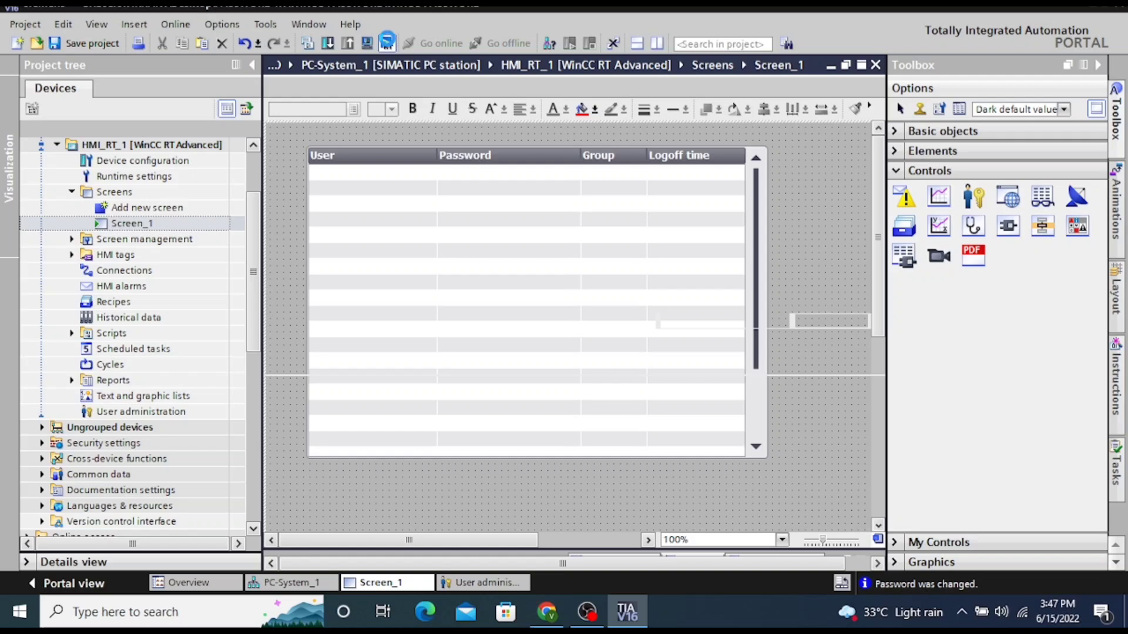
click(386, 43)
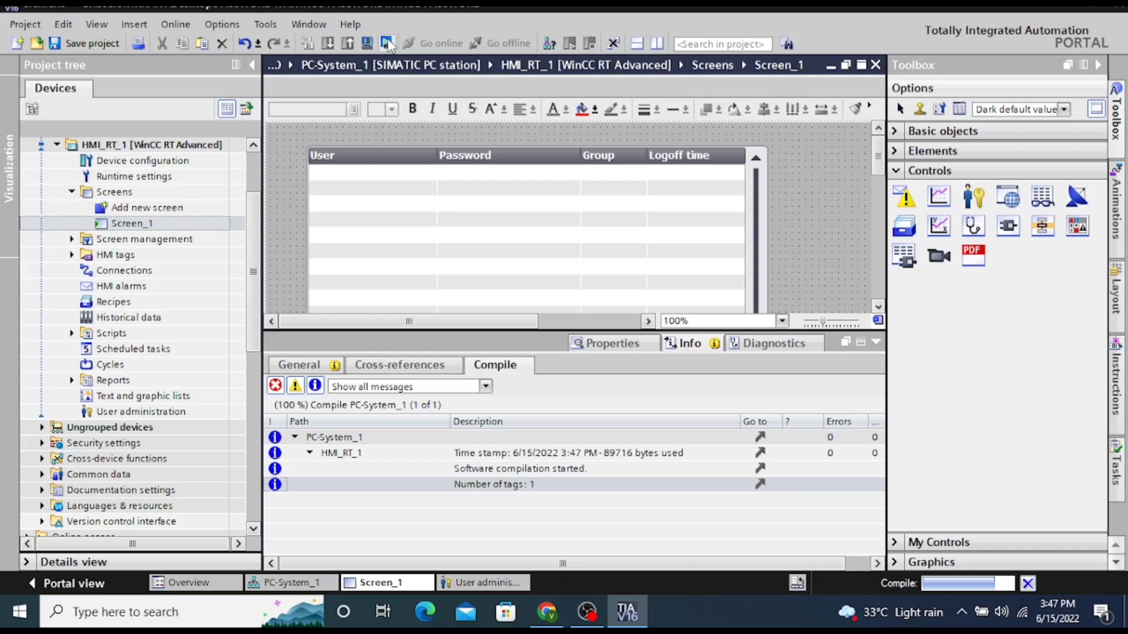
click(387, 44)
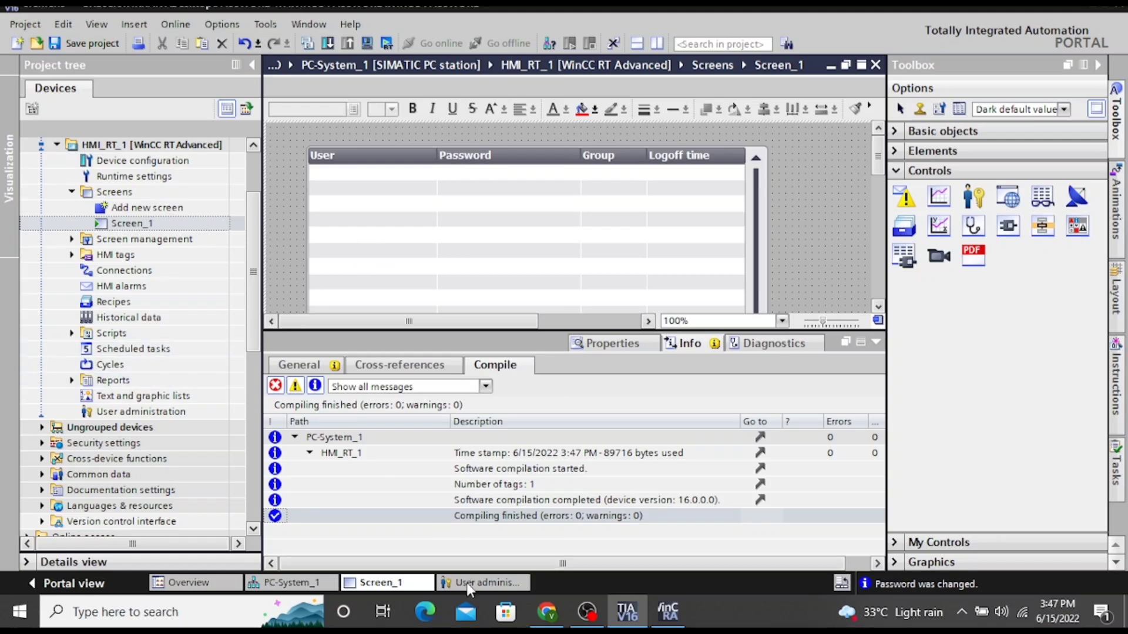
click(482, 583)
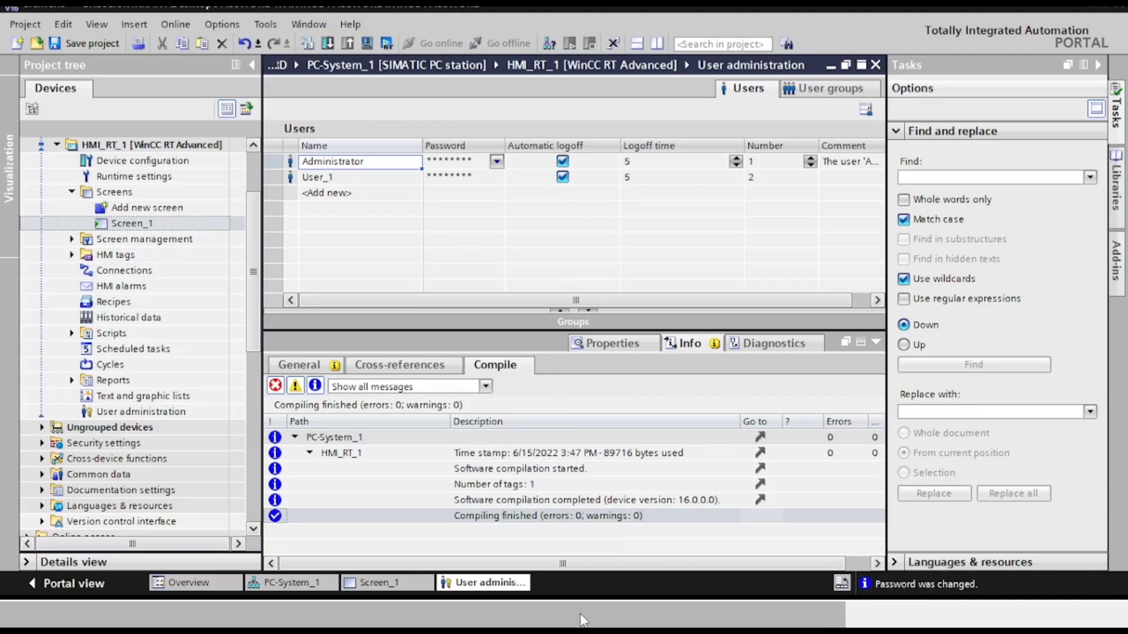
text(ADMINI)
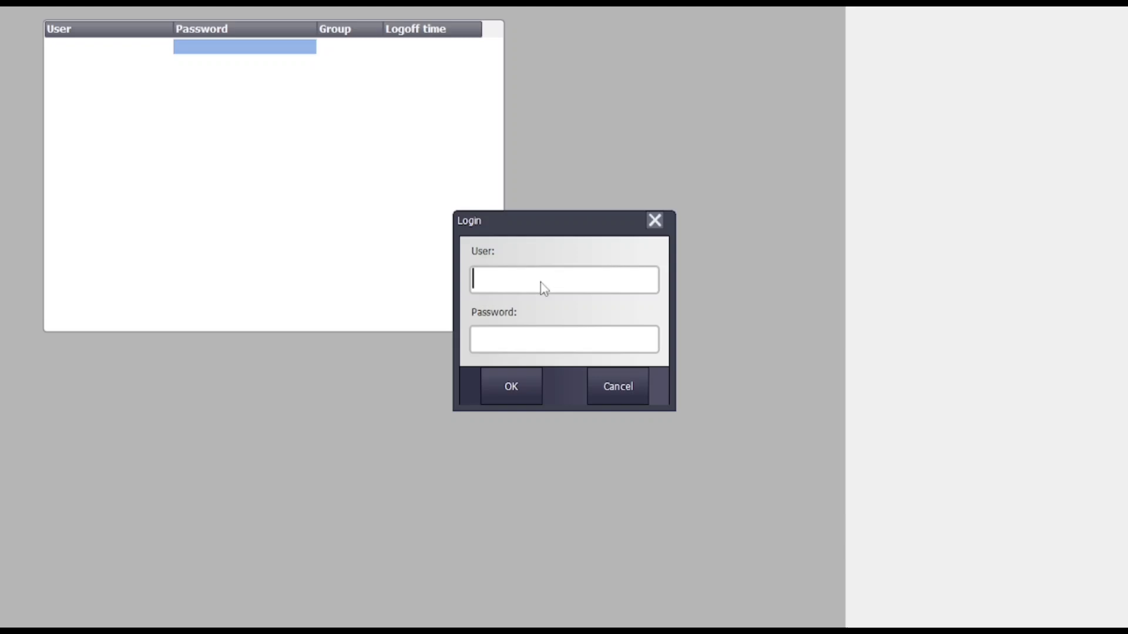
Log in to the runtime as 'Administrator' with the configured password
text(Administrator)
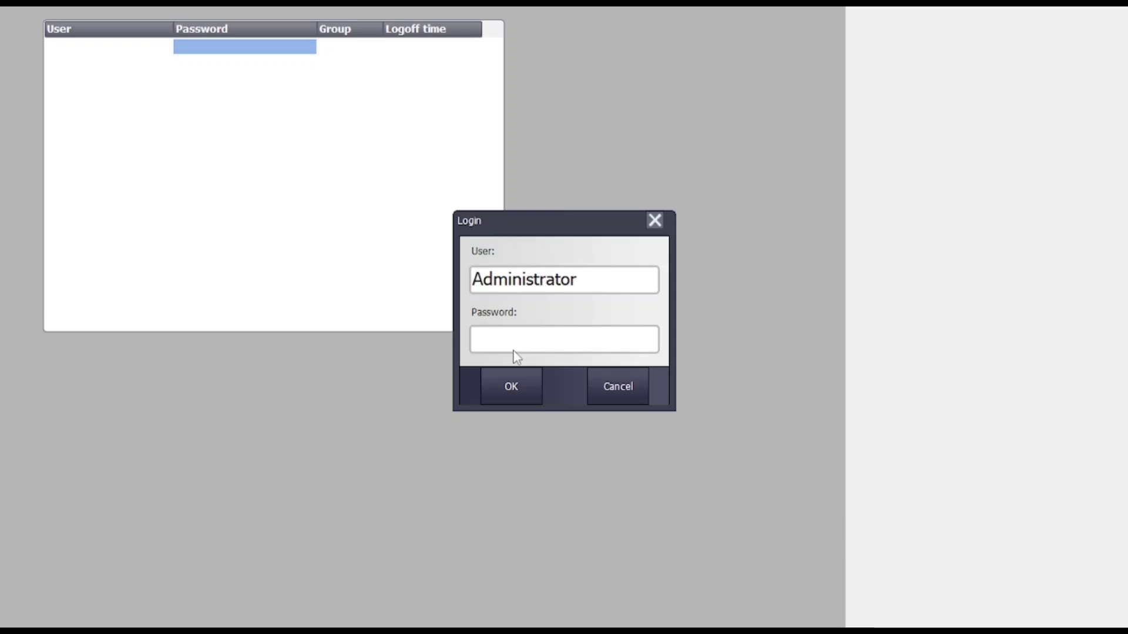
text(****)
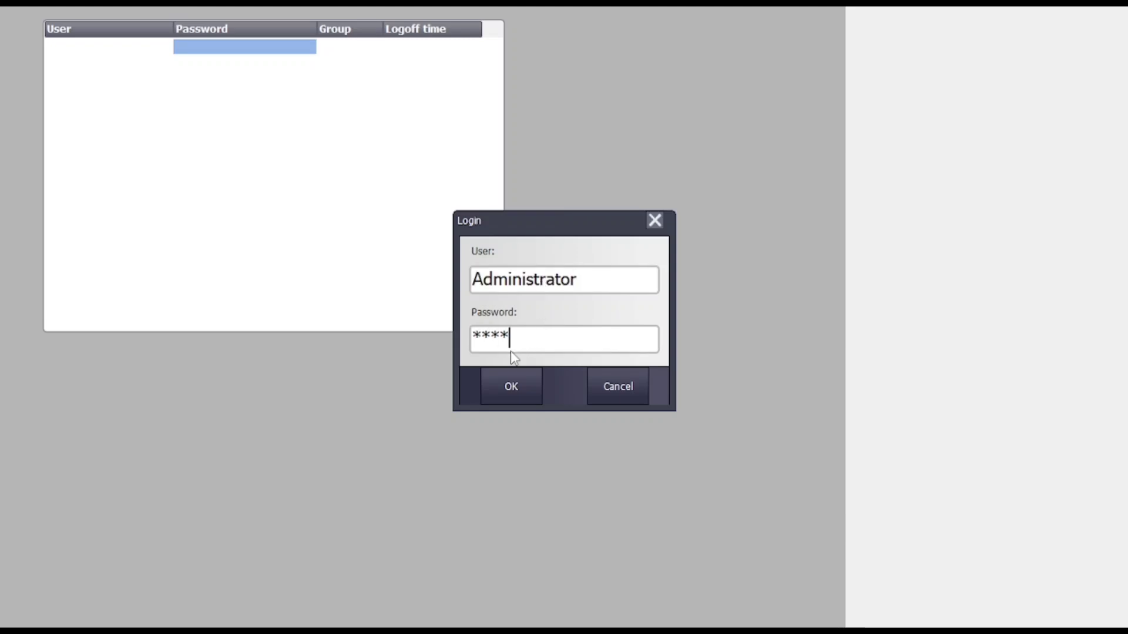
click(510, 387)
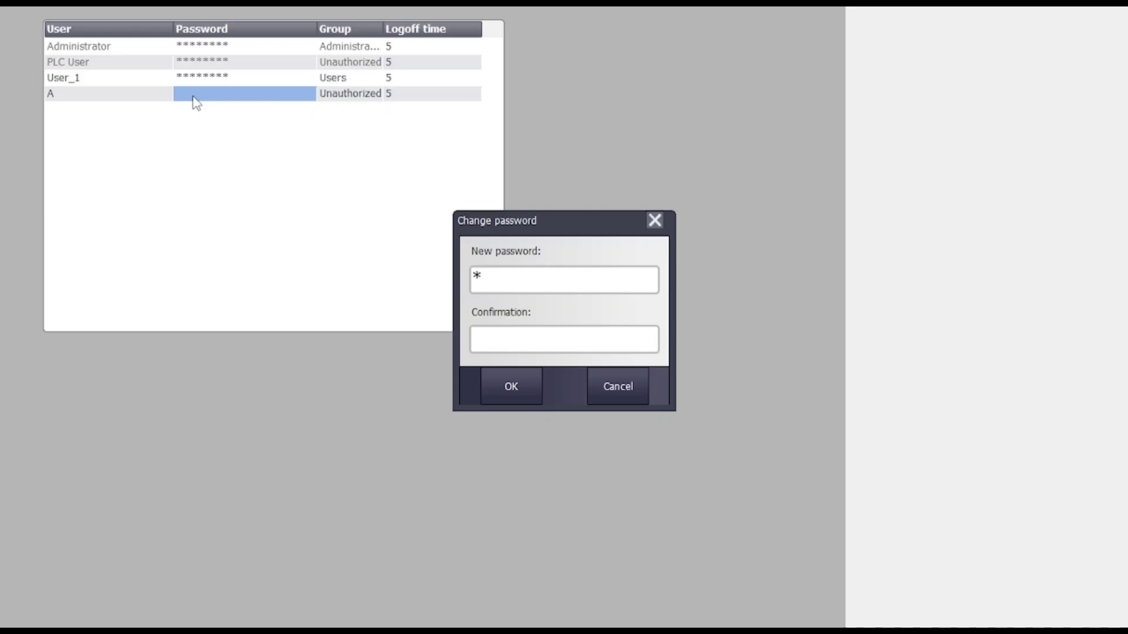
Add users A and B in the user view, setting and confirming each password
text(***)
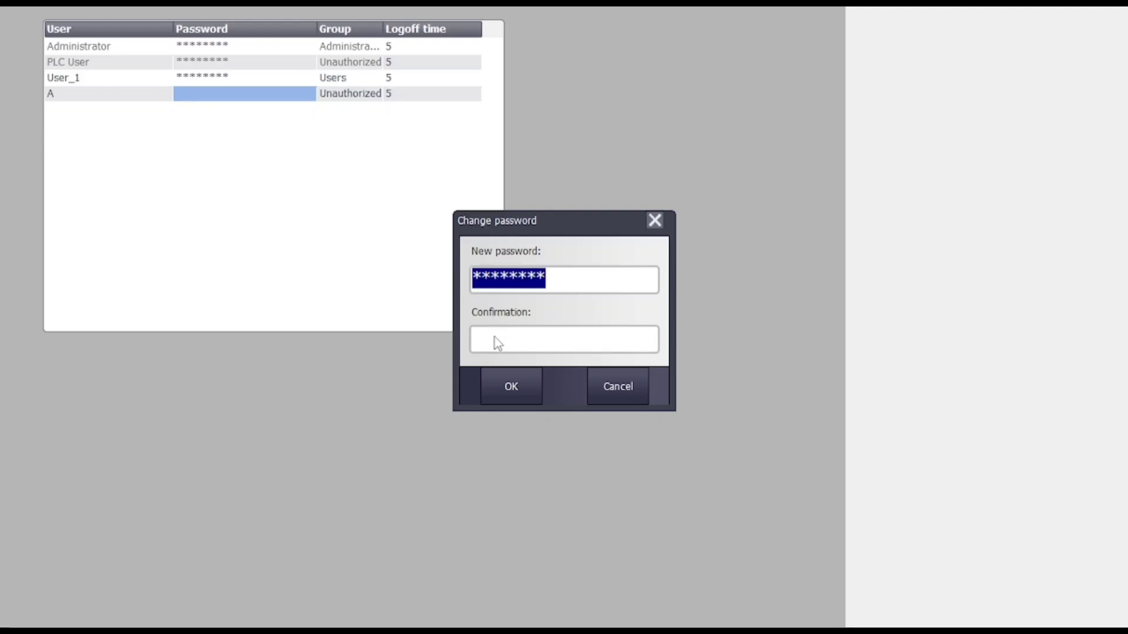
text(****)
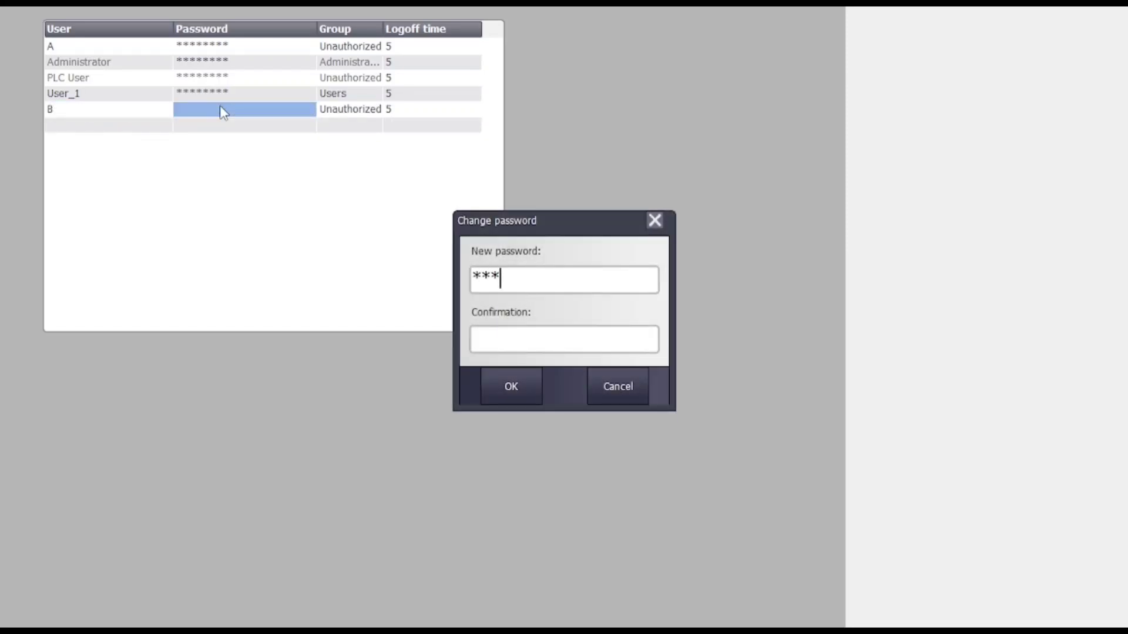
text(*)
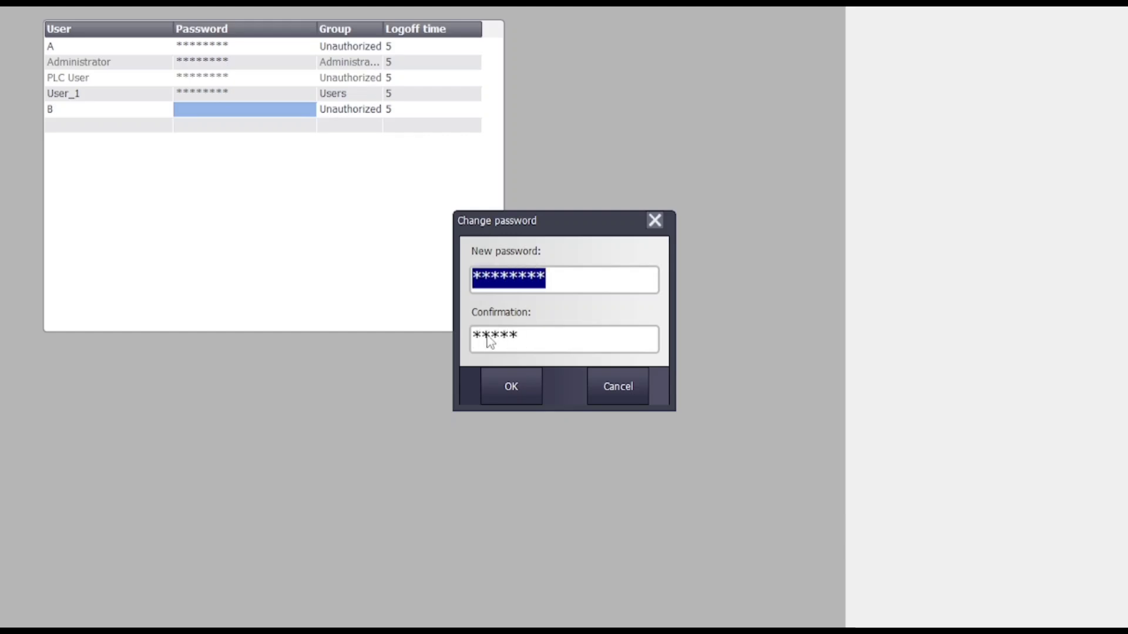
click(510, 387)
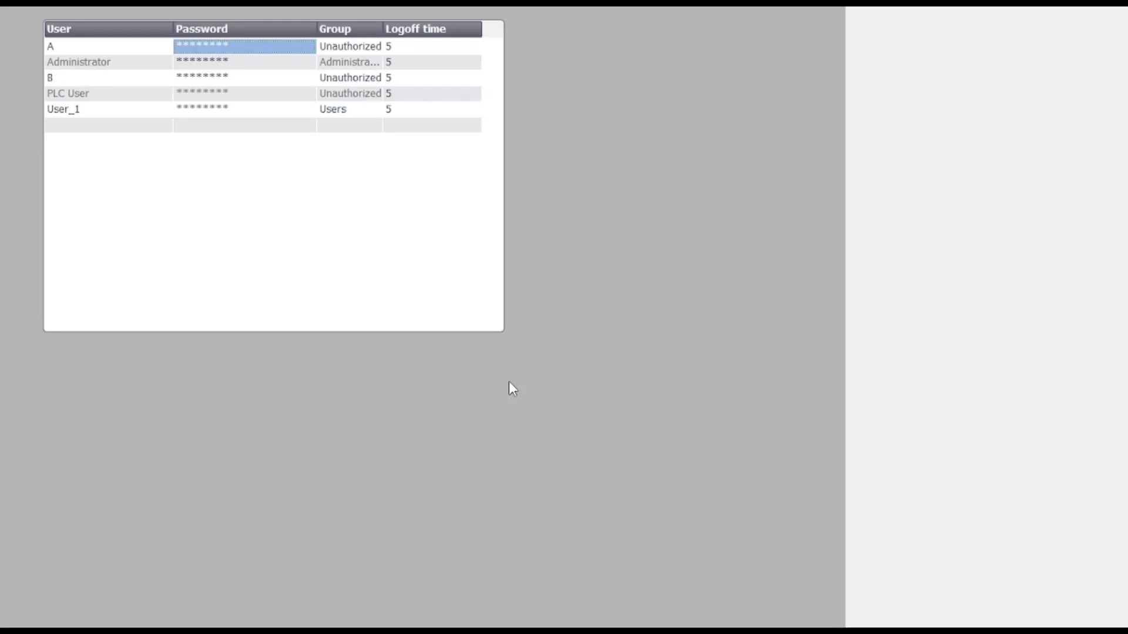